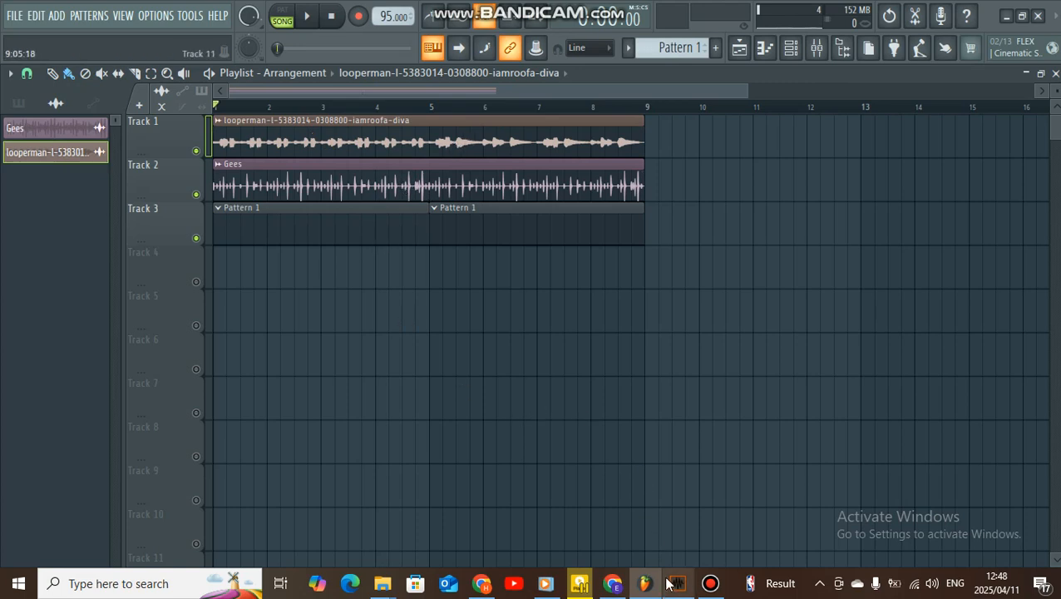
Load the looperman diva loop sample from FL Studio into Sonic Visualiser.
{"action": "left_click", "coordinate": [671, 584]}
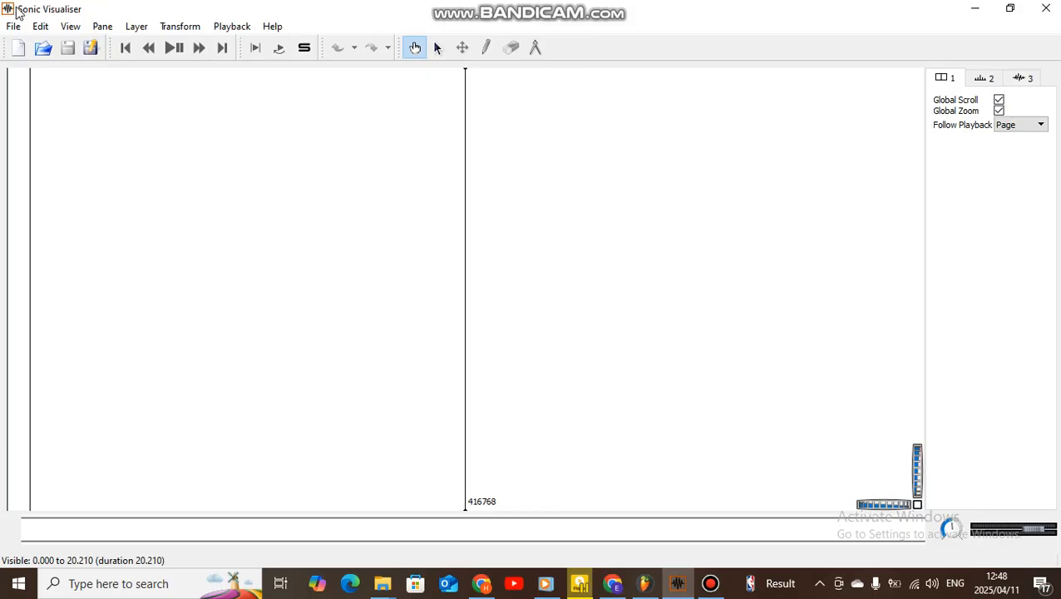
{"action": "mouse_move", "coordinate": [87, 12]}
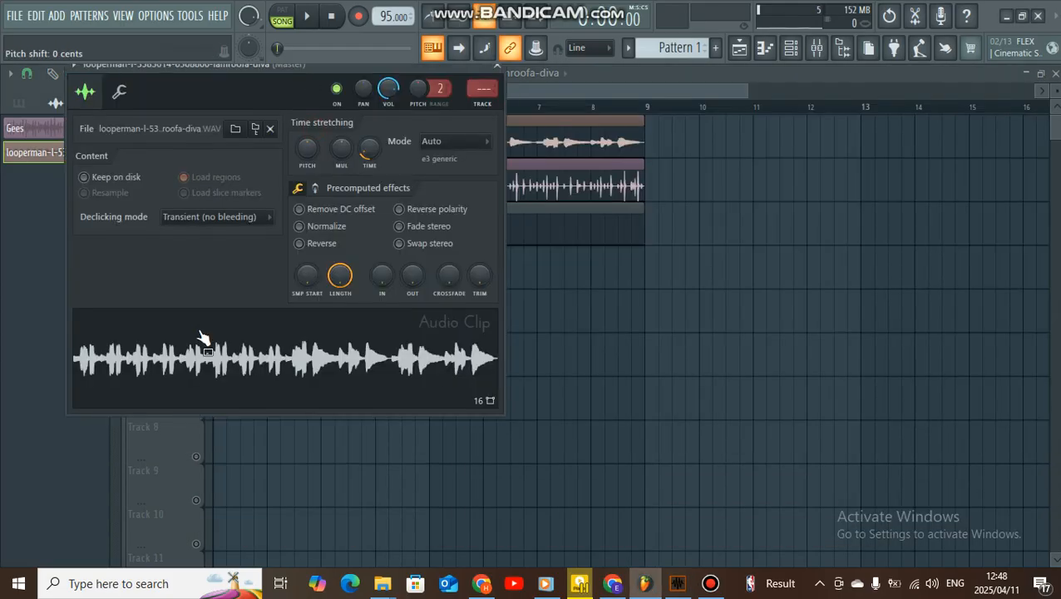
{"action": "left_click", "coordinate": [270, 128]}
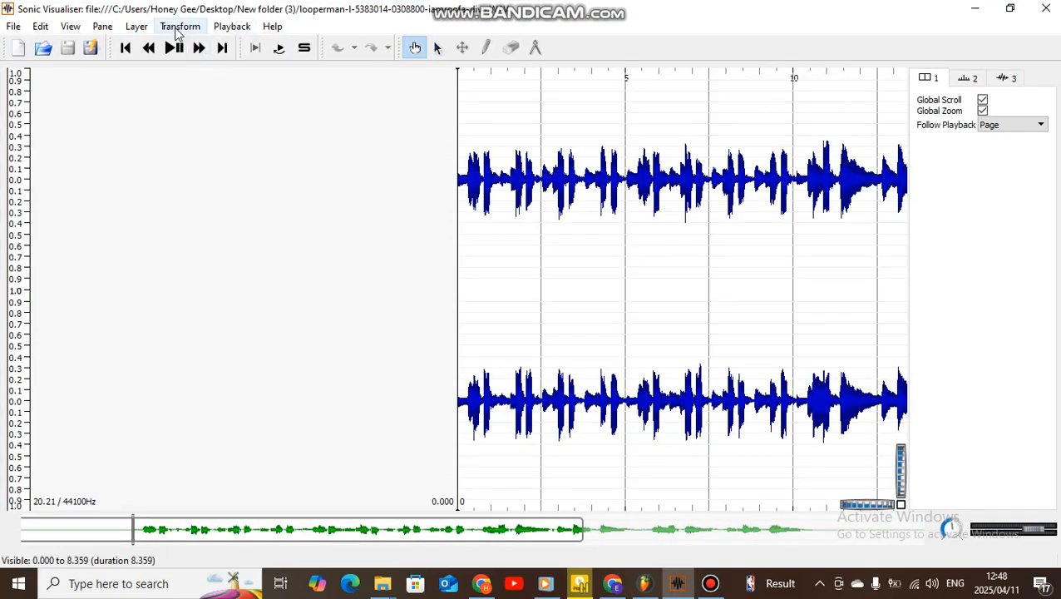
Run Chordino's Note Representation of Chord Estimate on the diva loop with default parameters.
{"action": "left_click", "coordinate": [180, 26]}
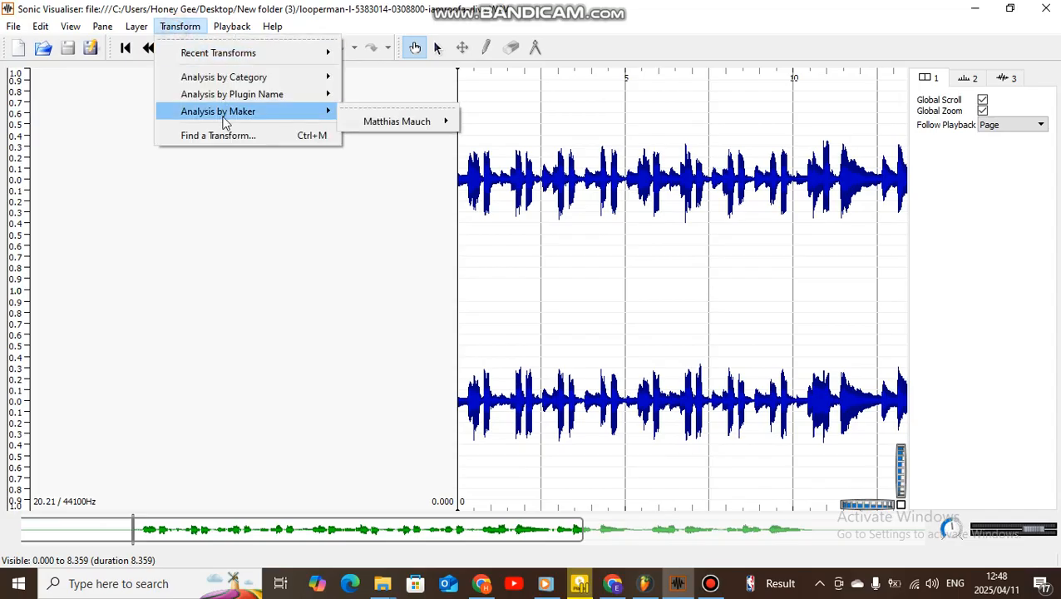
{"action": "mouse_move", "coordinate": [397, 121]}
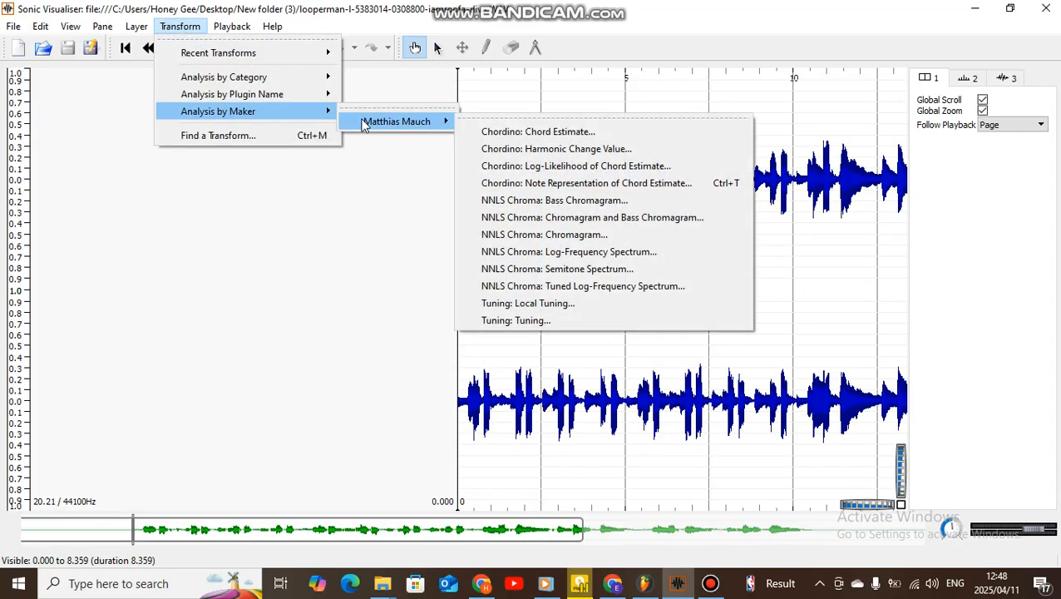
{"action": "mouse_move", "coordinate": [570, 189]}
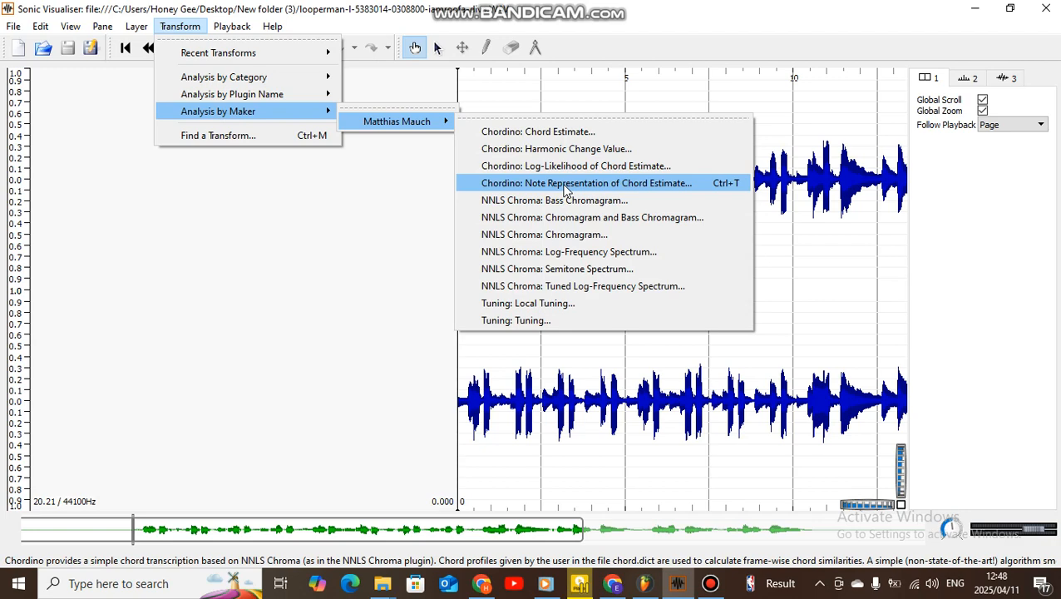
{"action": "left_click", "coordinate": [586, 183]}
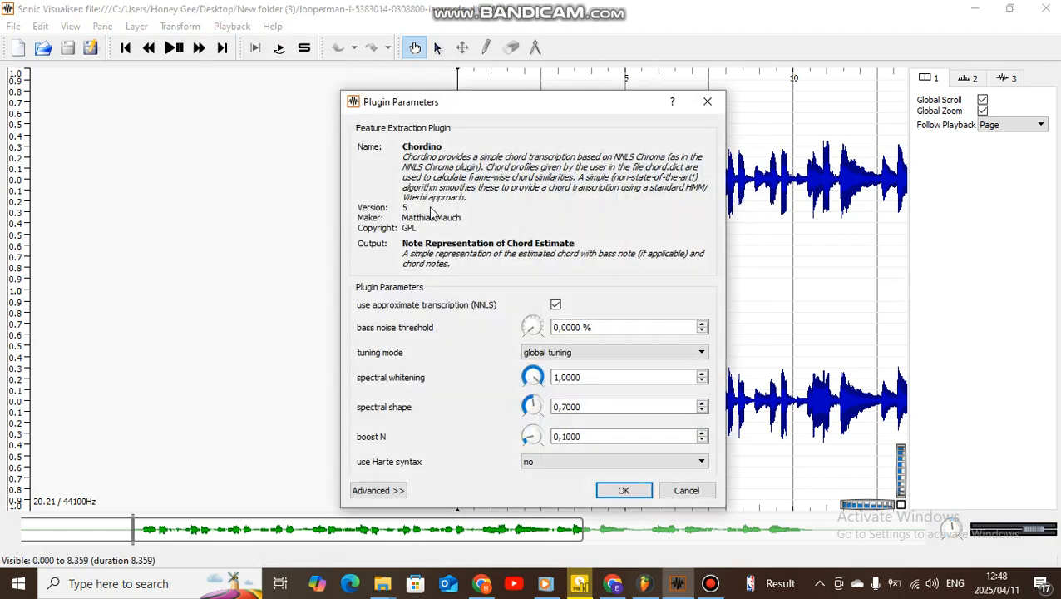
{"action": "left_click", "coordinate": [624, 490]}
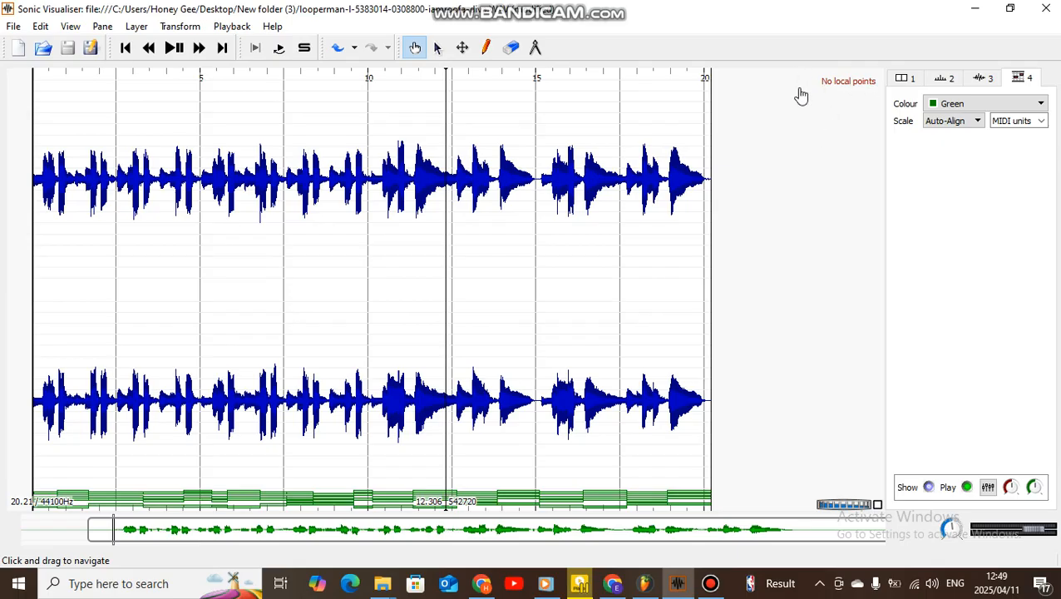
{"action": "mouse_move", "coordinate": [818, 108]}
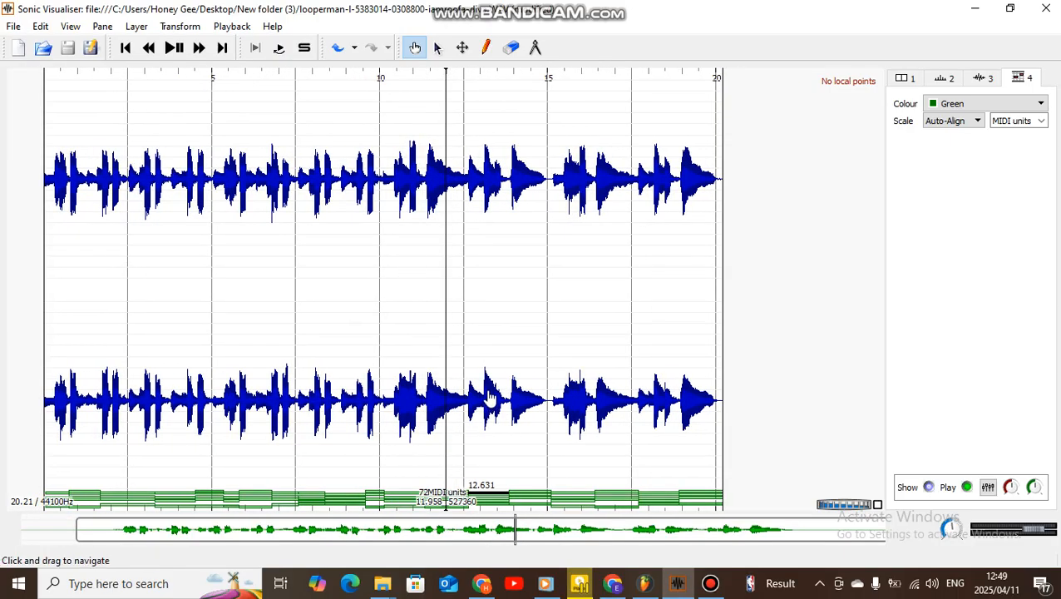
Pick a different playback clip in the chord-note layer's Play settings.
{"action": "left_click", "coordinate": [175, 47]}
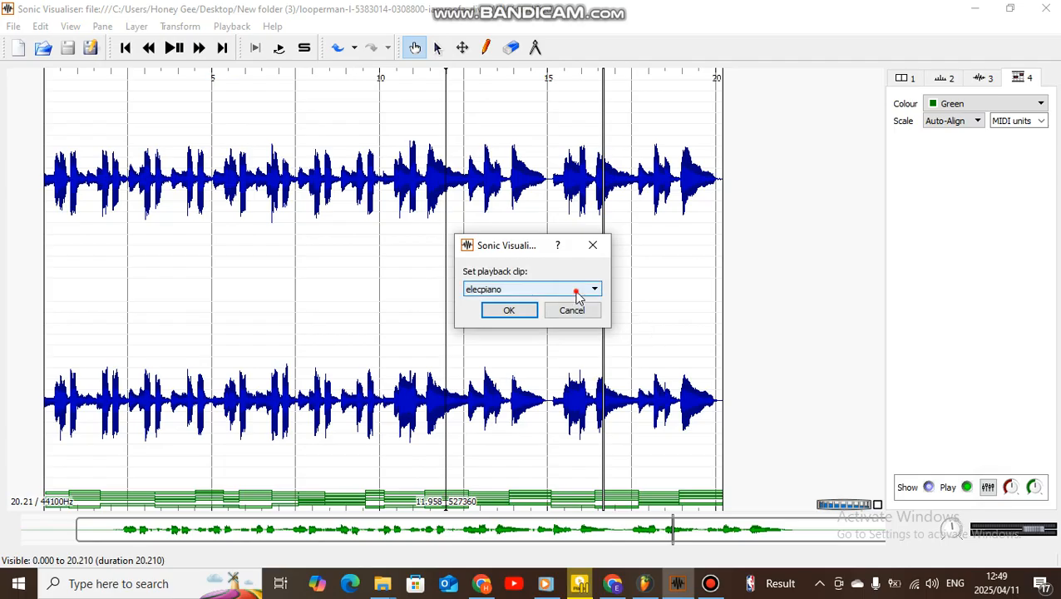
{"action": "left_click", "coordinate": [594, 289]}
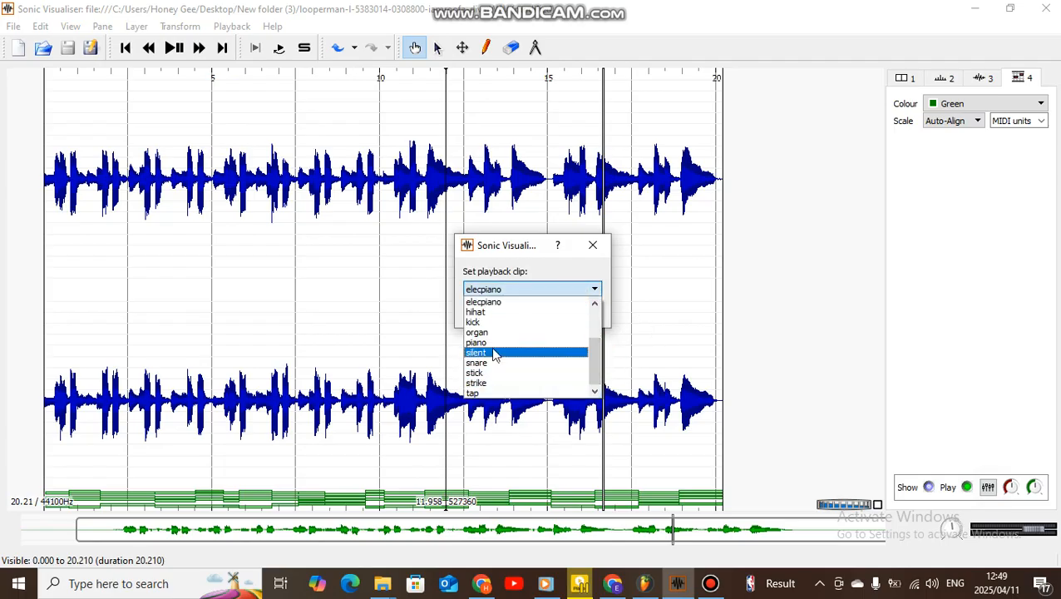
{"action": "left_click", "coordinate": [475, 352]}
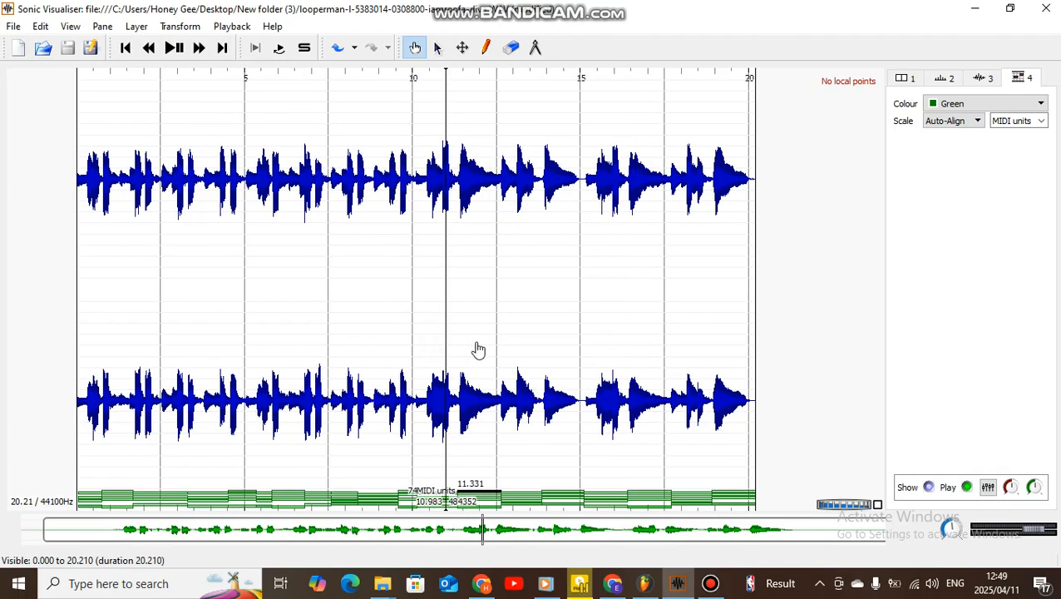
{"action": "left_click", "coordinate": [174, 47]}
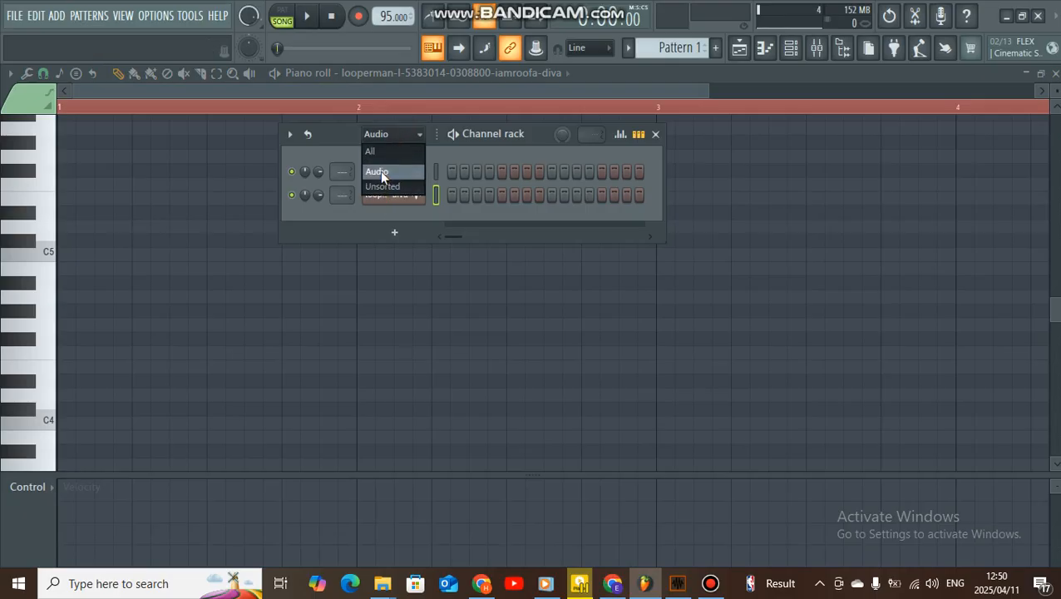
Filter the Channel Rack by group to reach the Morphine channel's piano roll.
{"action": "left_click", "coordinate": [382, 186]}
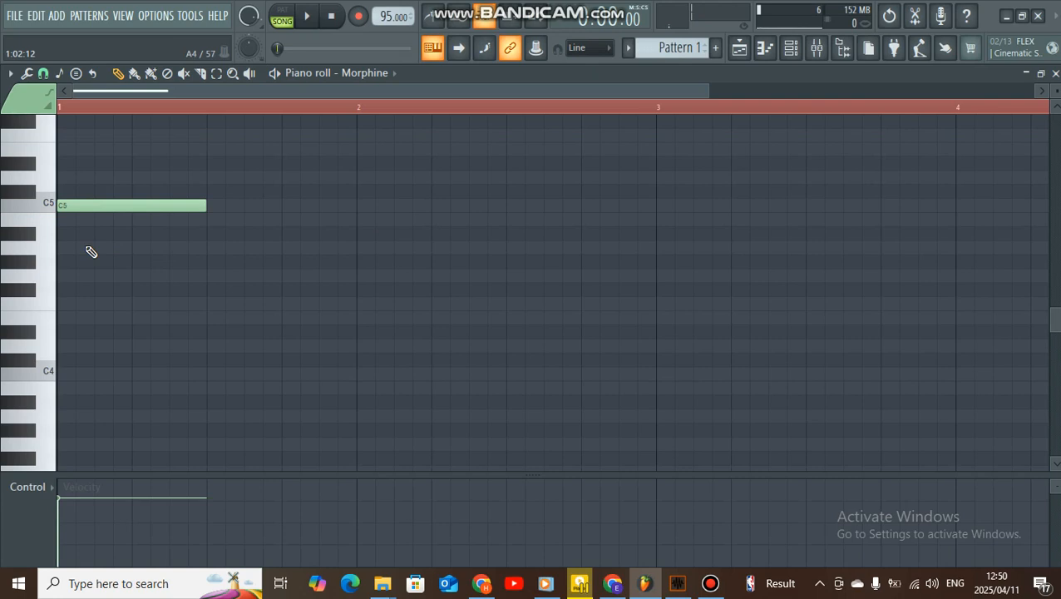
{"action": "mouse_move", "coordinate": [120, 260]}
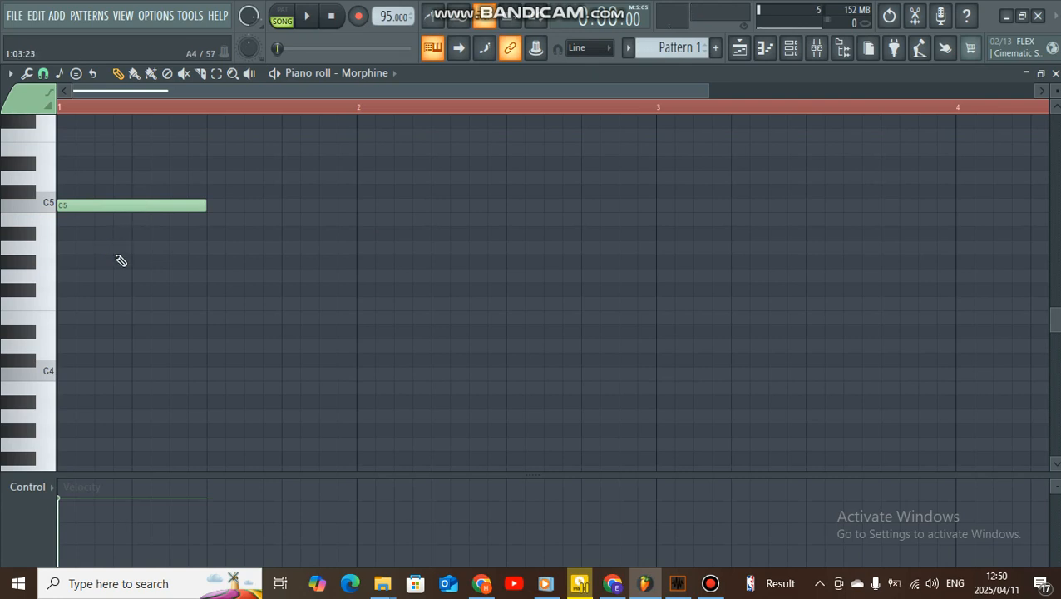
Draw G4 and D#4 beneath C5 to complete the first chord.
{"action": "left_click", "coordinate": [100, 261]}
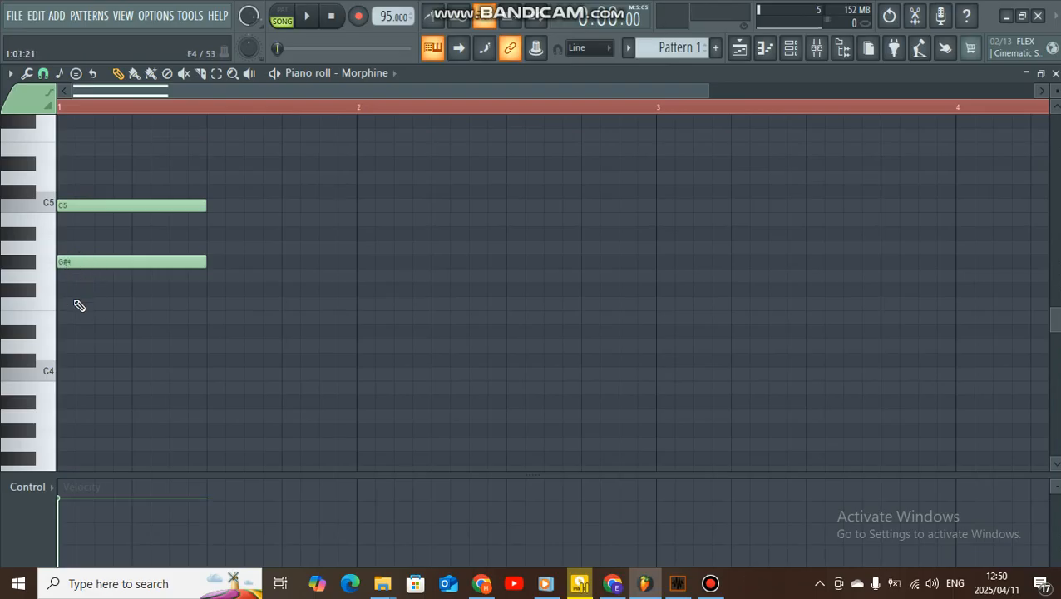
{"action": "left_click", "coordinate": [112, 331]}
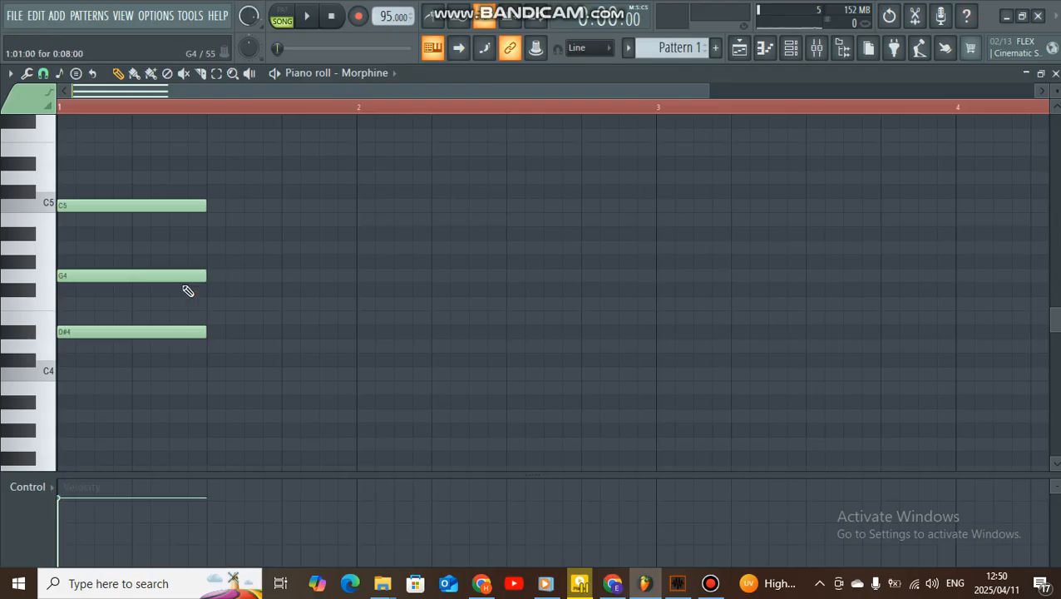
{"action": "left_click", "coordinate": [281, 176]}
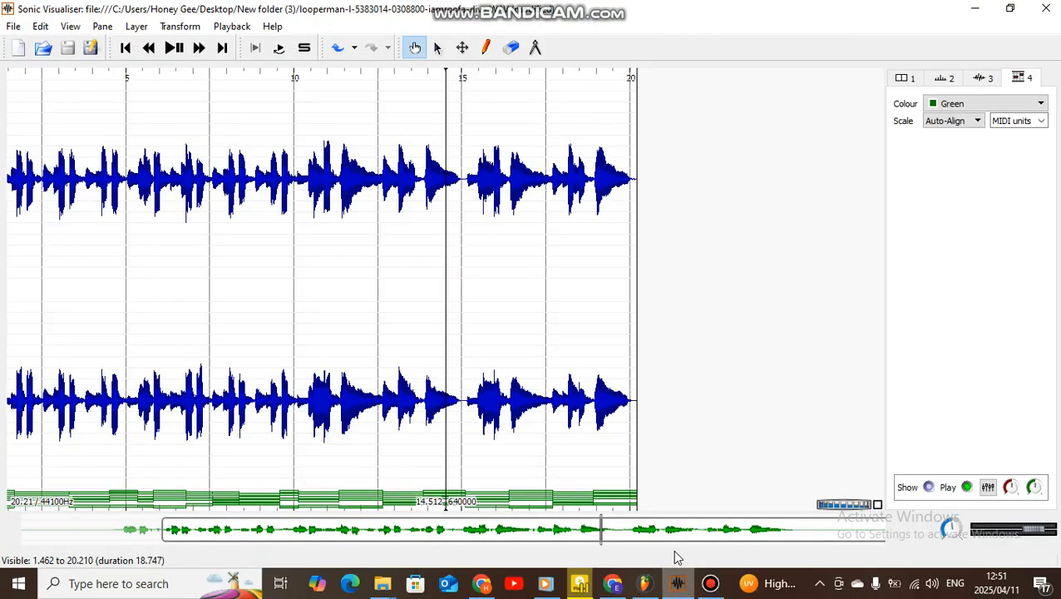
{"action": "mouse_move", "coordinate": [577, 505]}
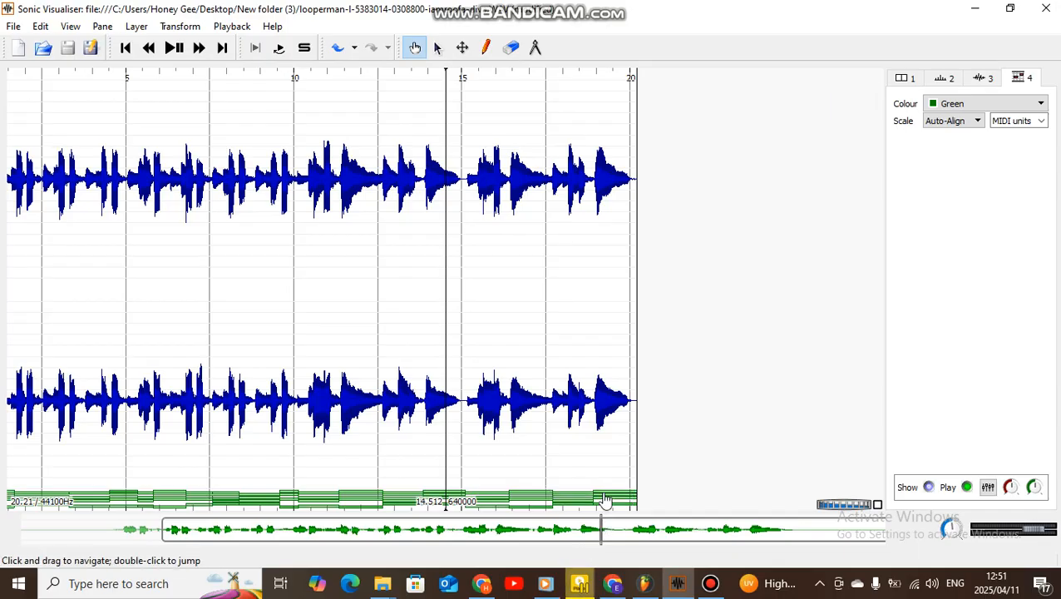
{"action": "mouse_move", "coordinate": [615, 499]}
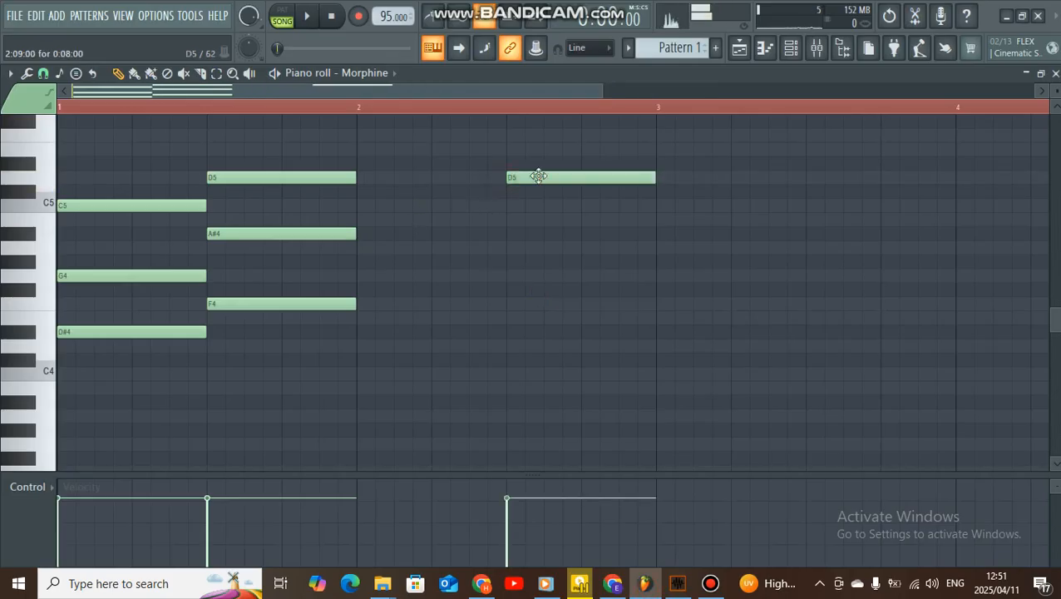
Place a D5 note at bar 2 beat 3 to begin the third chord.
{"action": "left_click", "coordinate": [580, 219]}
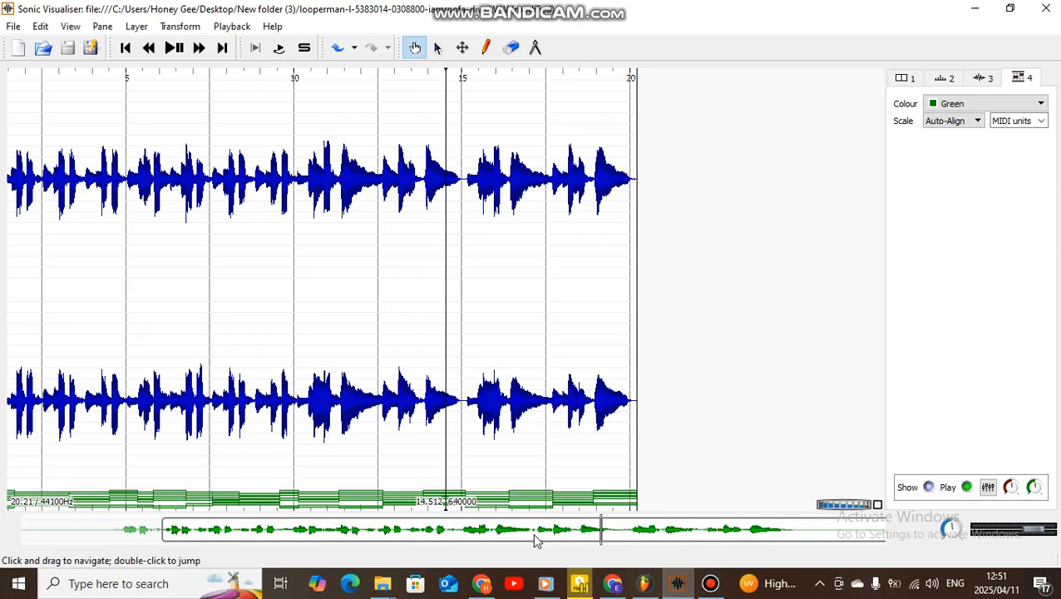
{"action": "mouse_move", "coordinate": [495, 532]}
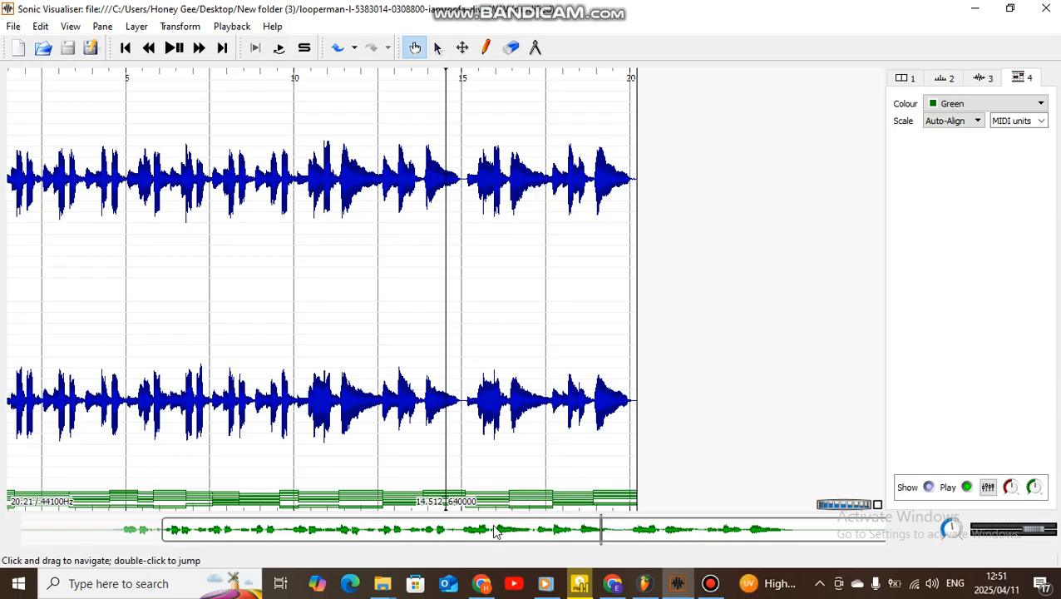
{"action": "mouse_move", "coordinate": [487, 516]}
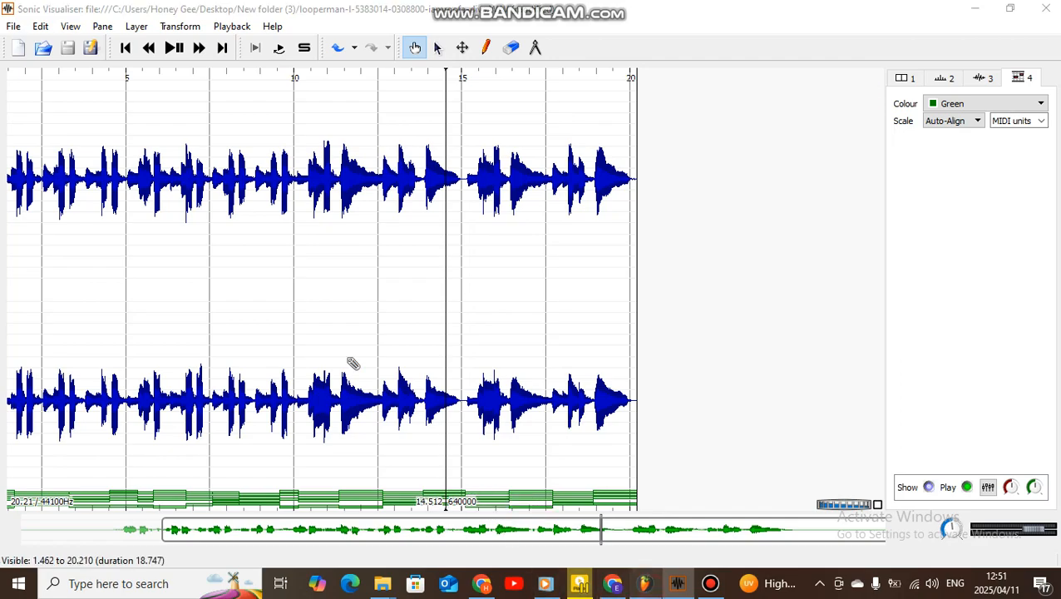
Scroll down the Morphine piano roll and move the B2 and E3 bass notes.
{"action": "left_click", "coordinate": [578, 583]}
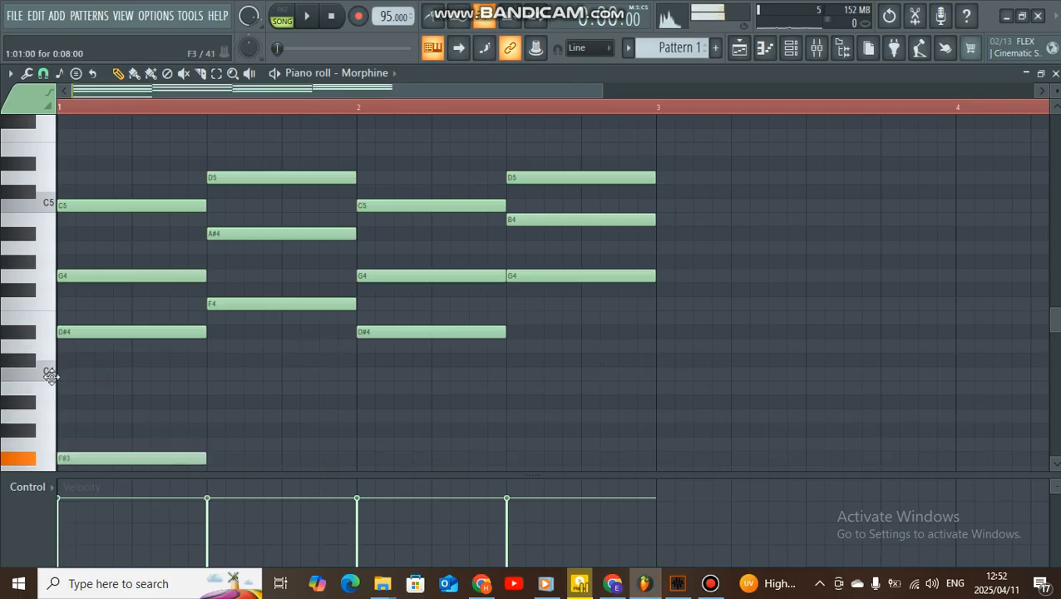
{"action": "scroll", "scroll_direction": "down", "scroll_amount": 3}
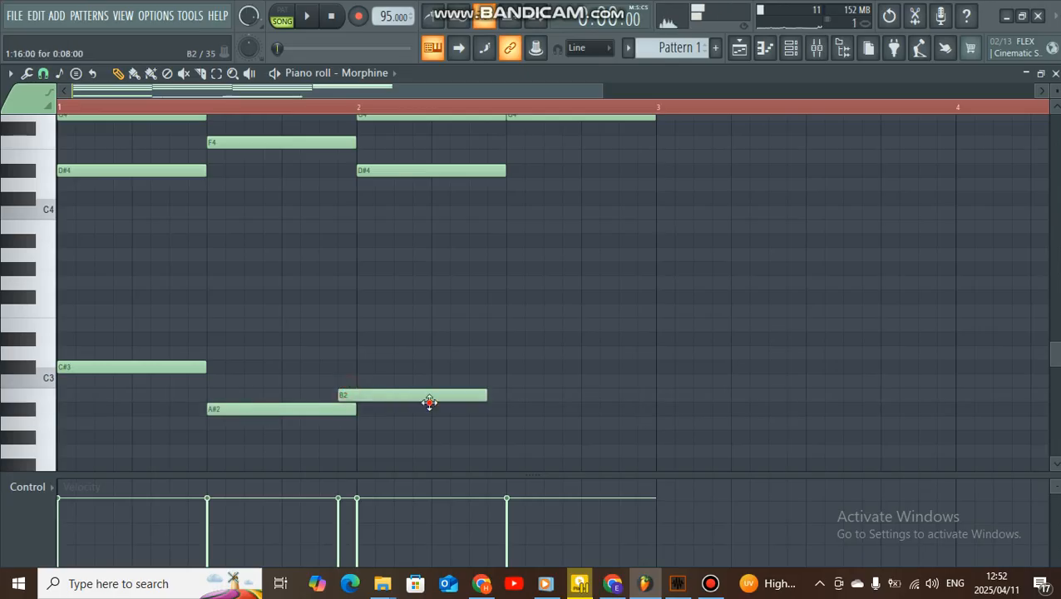
{"action": "left_click_drag", "start_coordinate": [430, 395], "coordinate": [431, 352]}
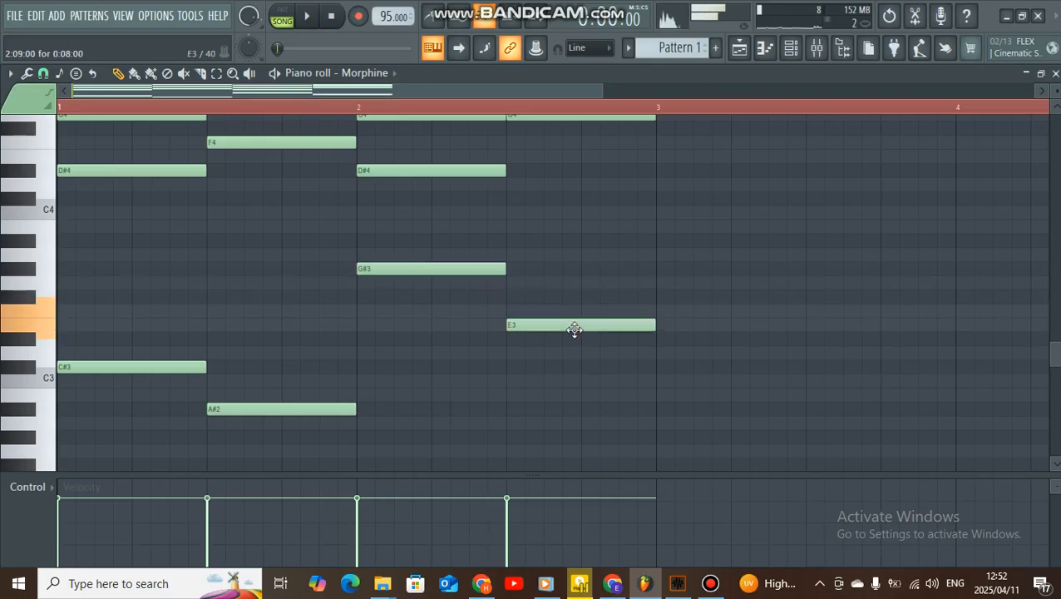
{"action": "left_click_drag", "start_coordinate": [574, 325], "coordinate": [578, 253]}
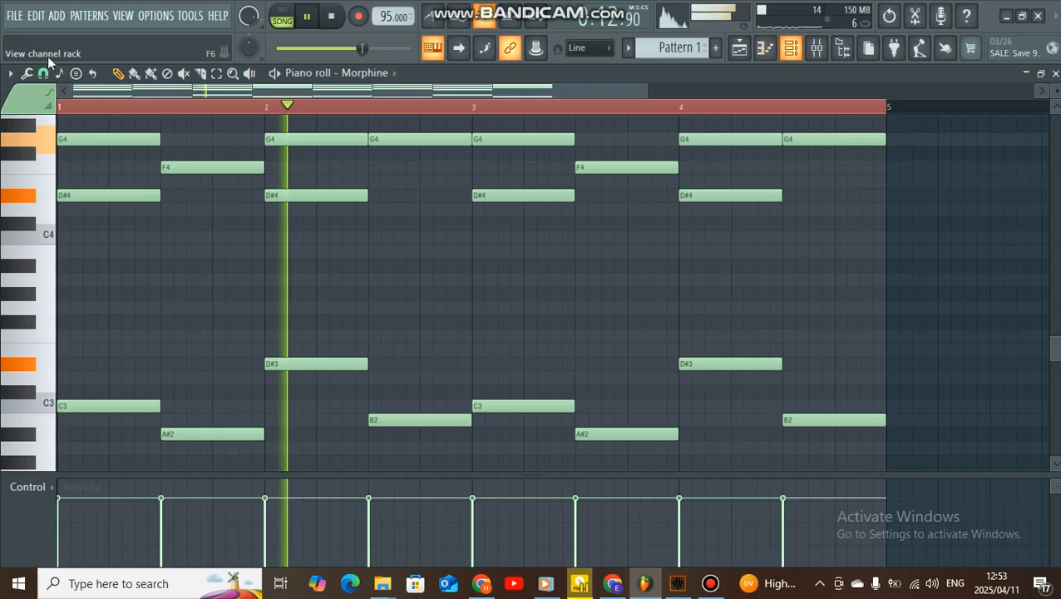
Show the Channel Rack and scroll to the 808 Kick channel.
{"action": "left_click", "coordinate": [731, 48]}
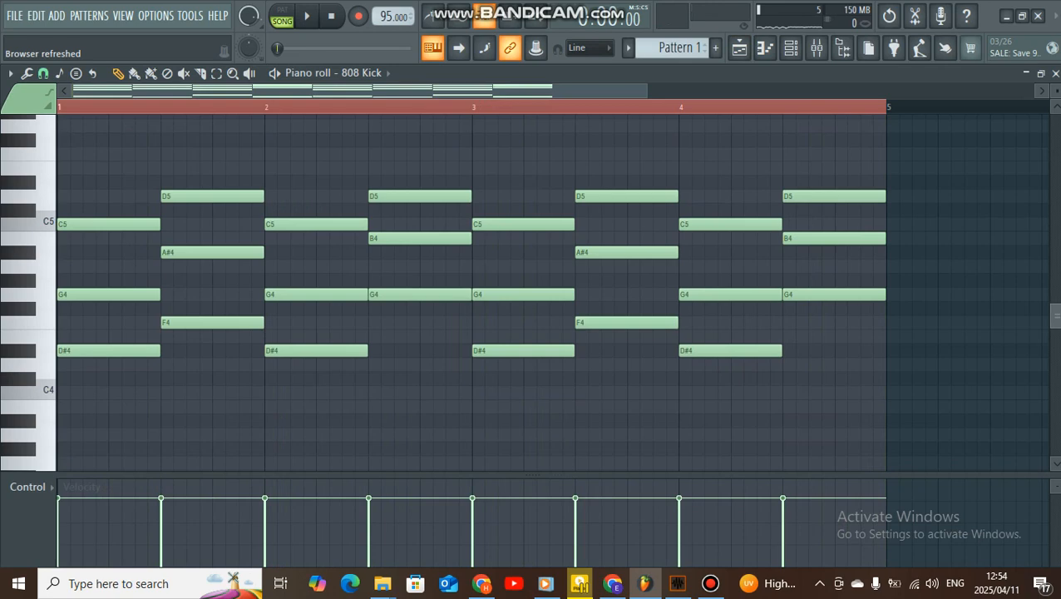
{"action": "scroll", "scroll_direction": "down", "scroll_amount": 3}
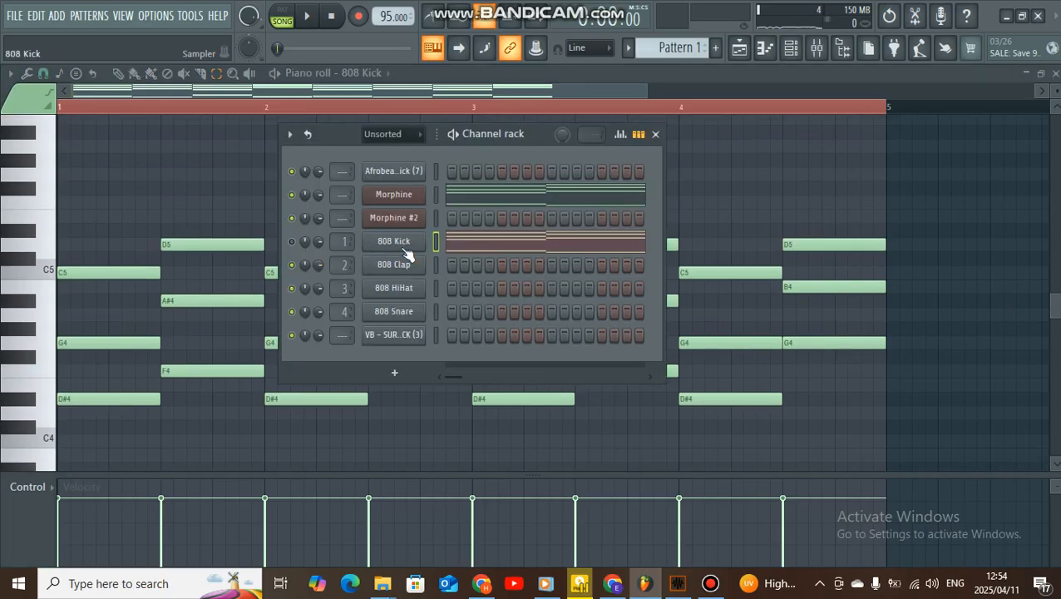
{"action": "mouse_move", "coordinate": [464, 242]}
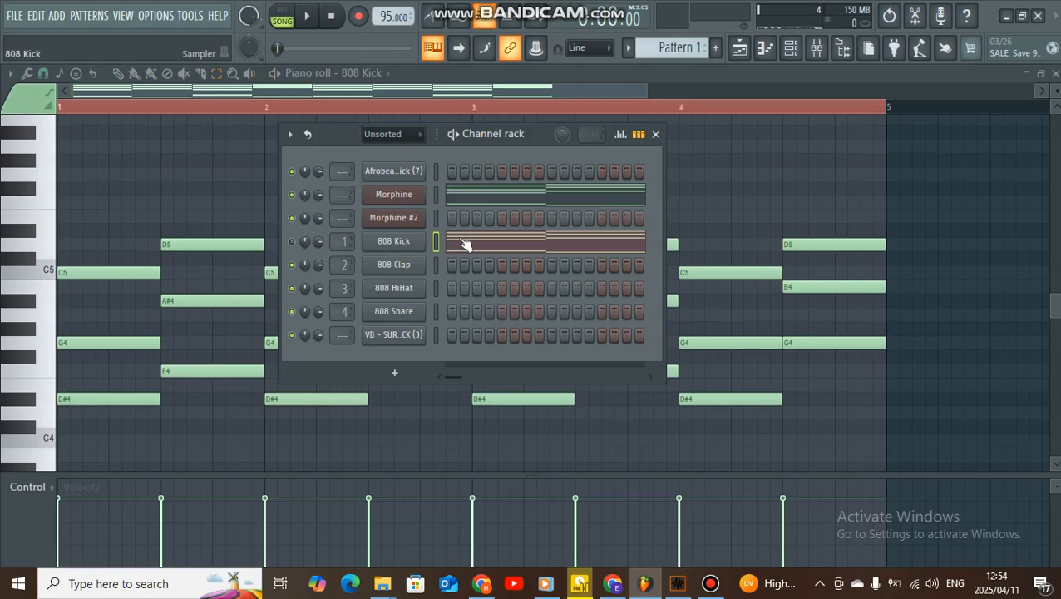
{"action": "mouse_move", "coordinate": [426, 244]}
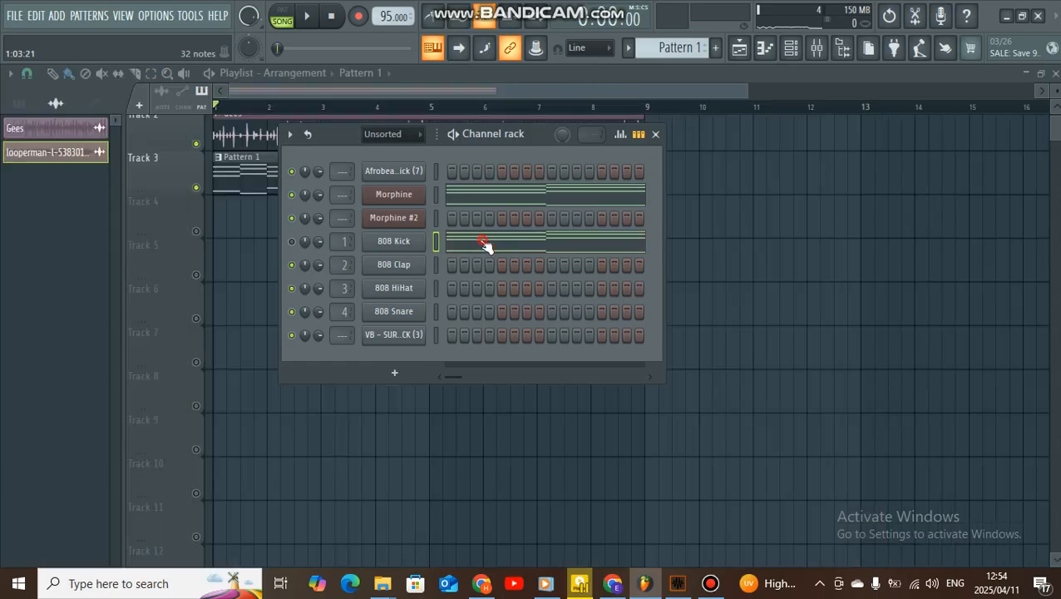
Open the 808 Kick piano roll and scroll to the copied-octave chords.
{"action": "double_click", "coordinate": [394, 241]}
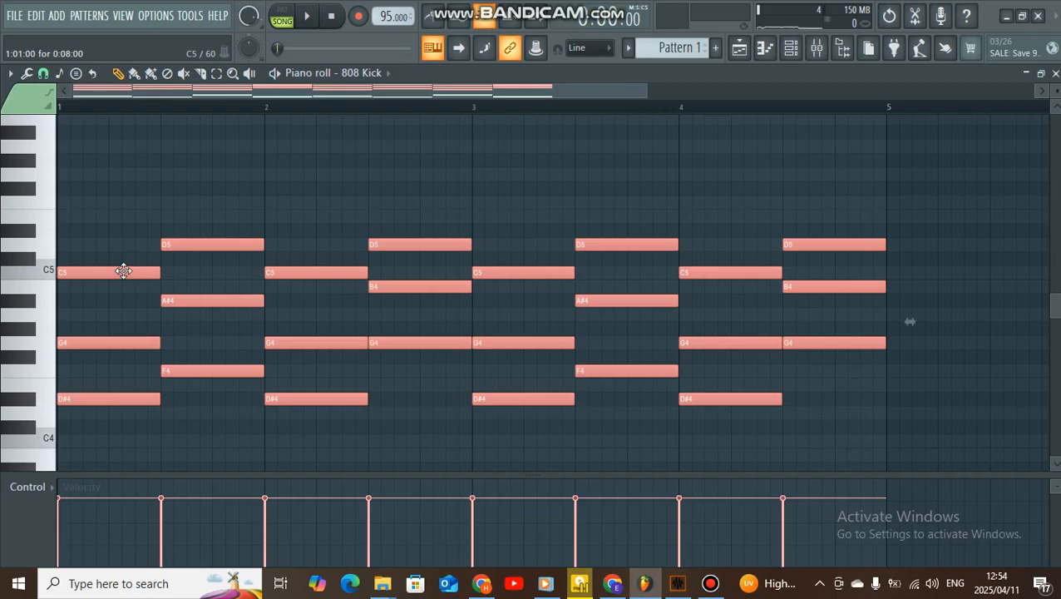
{"action": "mouse_move", "coordinate": [122, 271]}
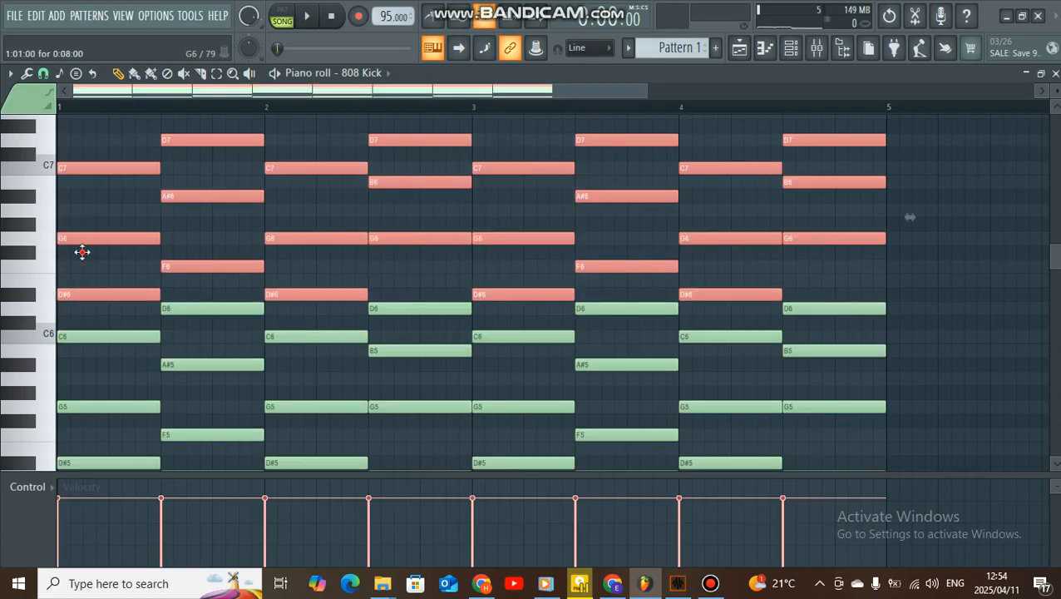
{"action": "scroll", "scroll_direction": "down", "scroll_amount": 3}
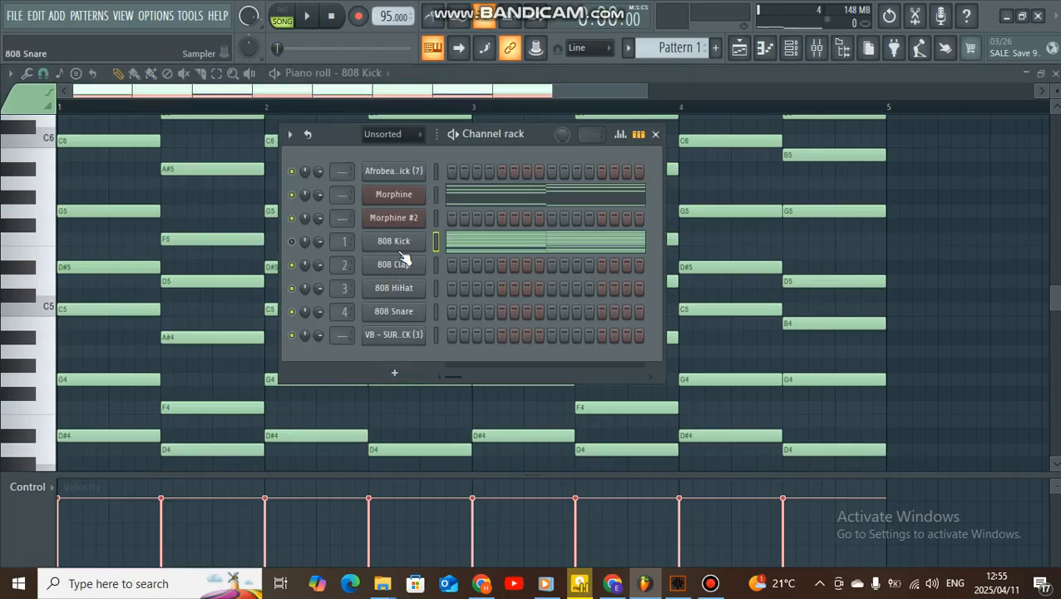
Select Morphine #2, open and close its plugin window, then open its piano roll.
{"action": "left_click", "coordinate": [393, 218]}
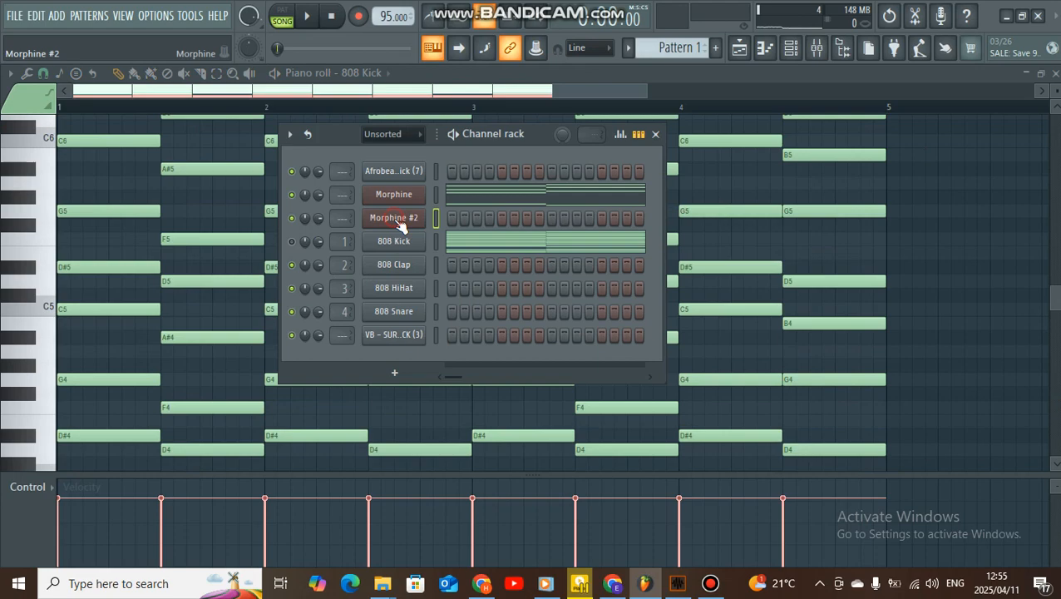
{"action": "double_click", "coordinate": [394, 217]}
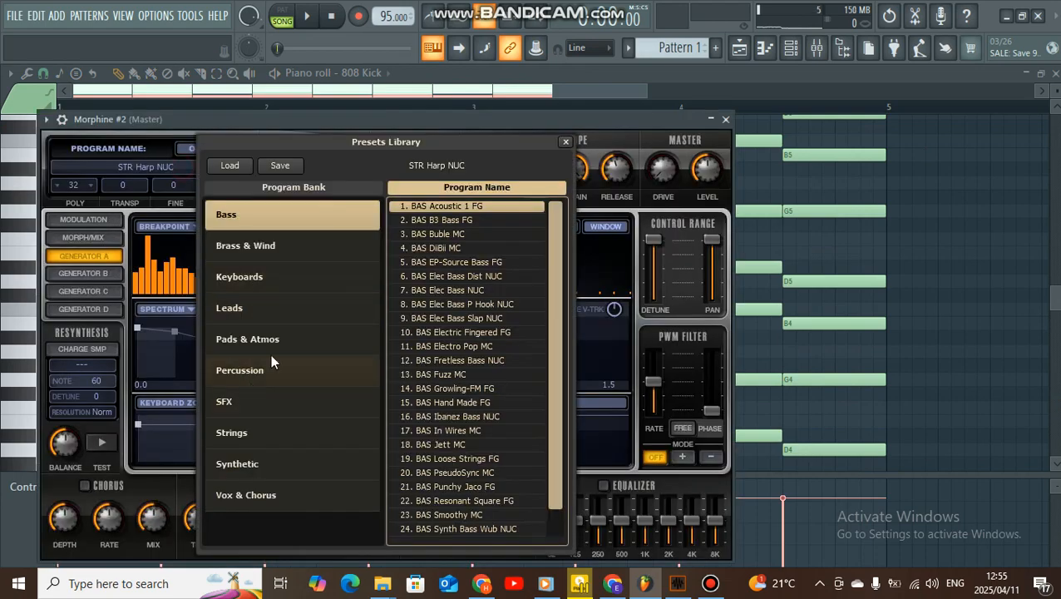
{"action": "left_click", "coordinate": [231, 432]}
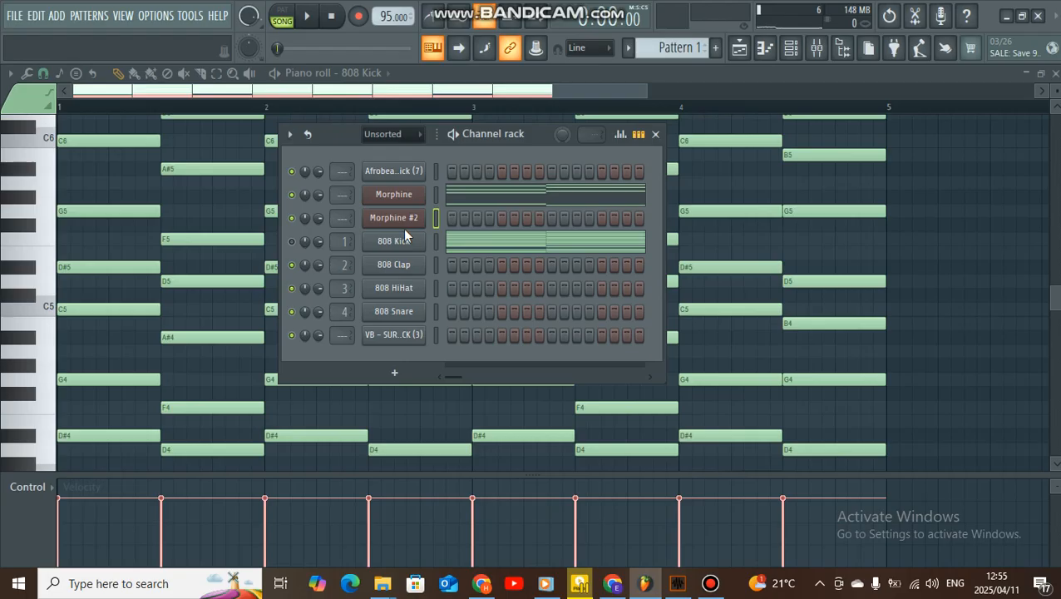
{"action": "left_click", "coordinate": [393, 217]}
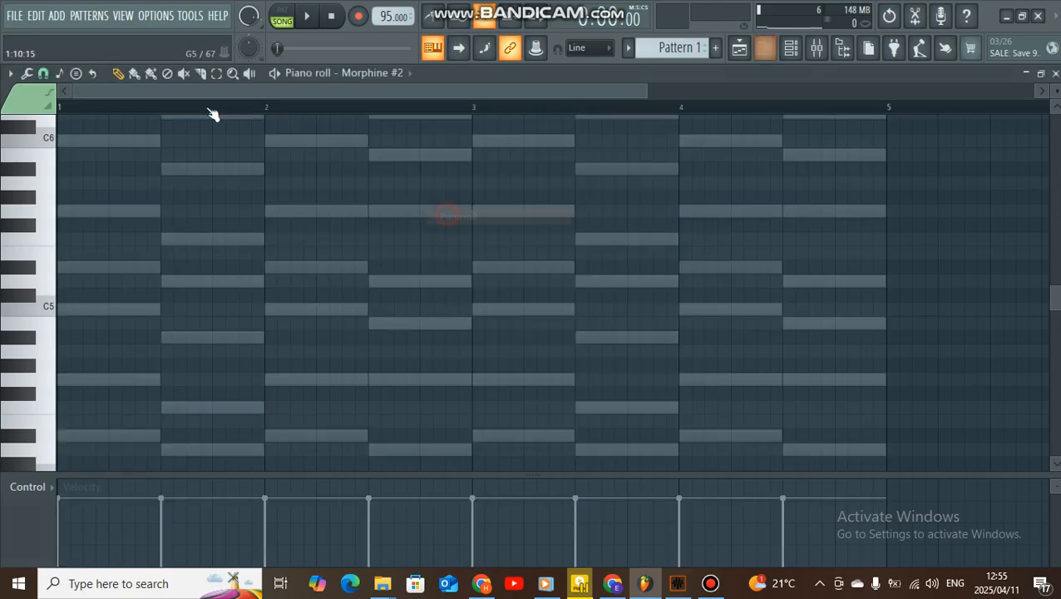
Scroll the Morphine #2 piano roll down to the C4–C5 range for a D#4 note in bar 1.
{"action": "scroll", "scroll_direction": "down", "scroll_amount": 3}
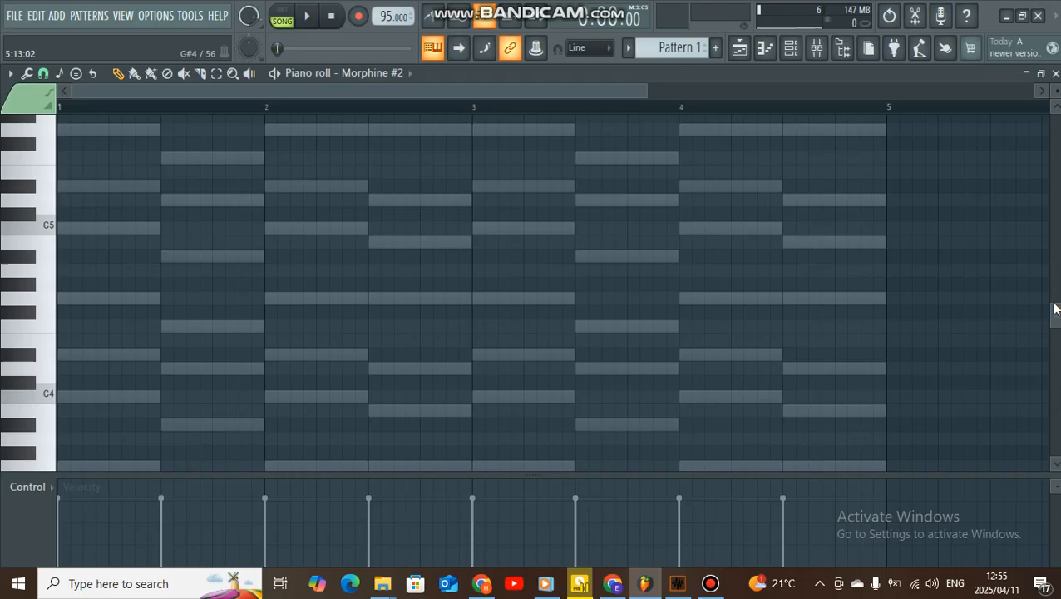
{"action": "scroll", "scroll_direction": "down", "scroll_amount": 3}
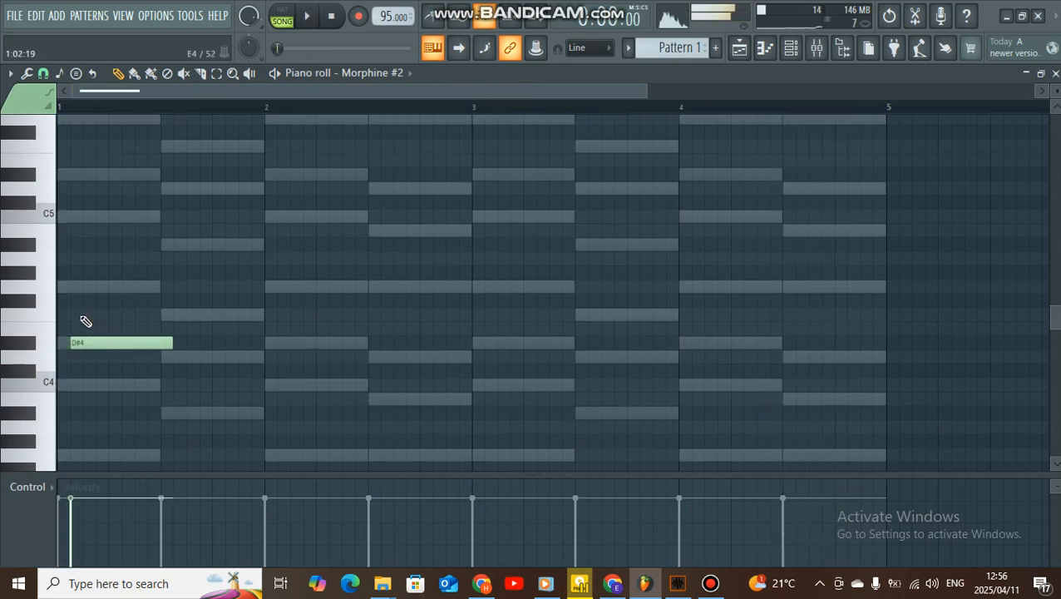
Add the G4, A#4, C5, F4, D4 and C4 melody notes through bars 1–2.
{"action": "left_click", "coordinate": [296, 19]}
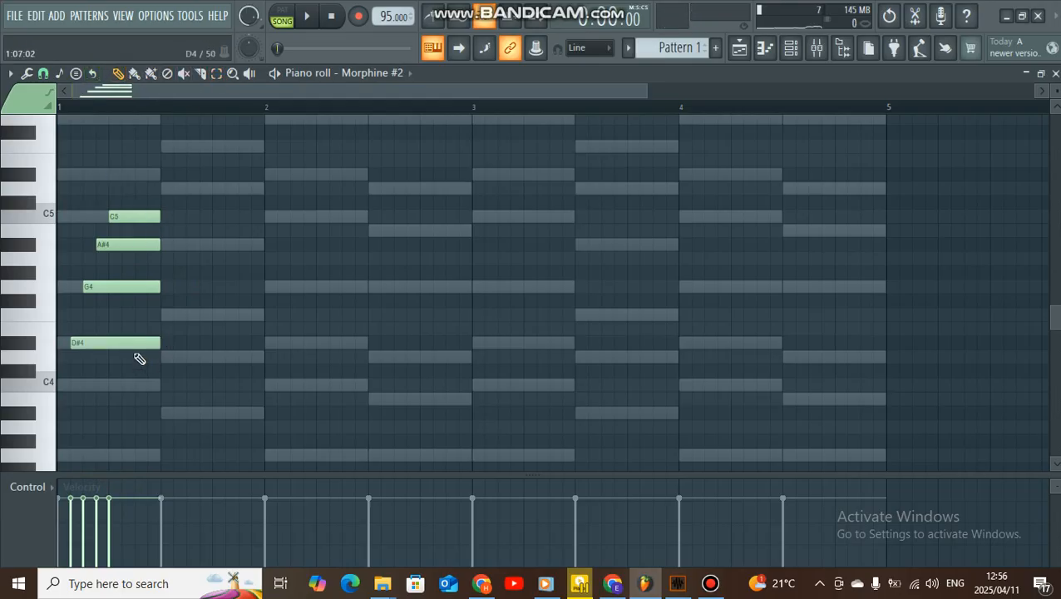
{"action": "left_click", "coordinate": [204, 356]}
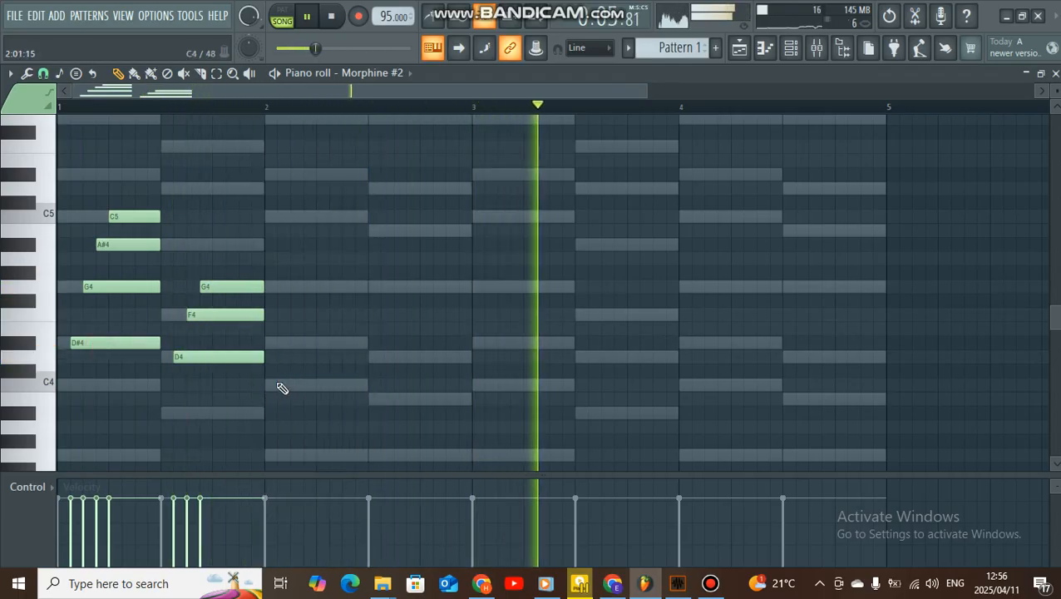
{"action": "left_click", "coordinate": [283, 384]}
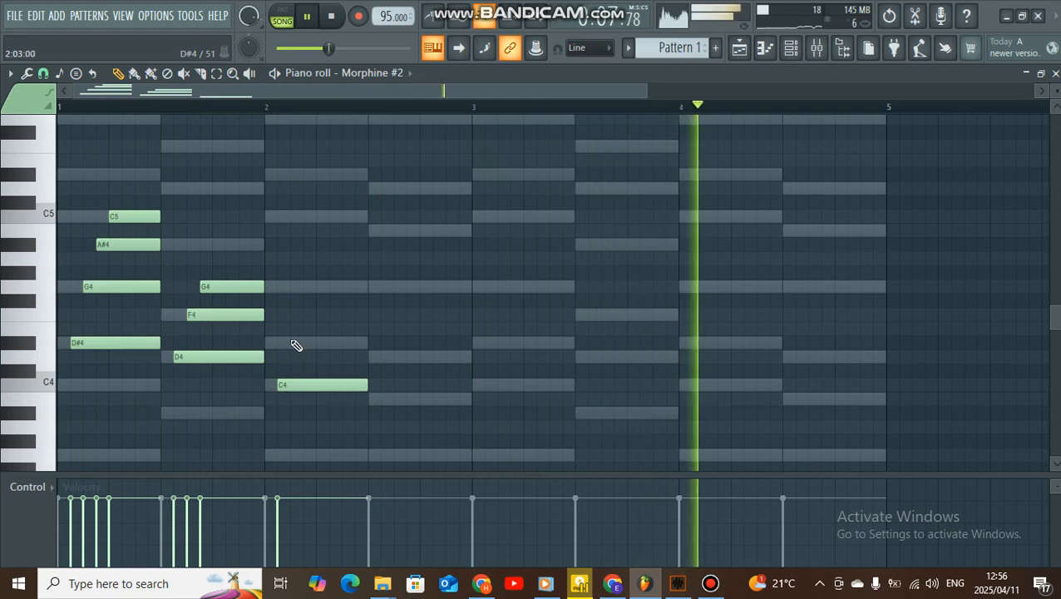